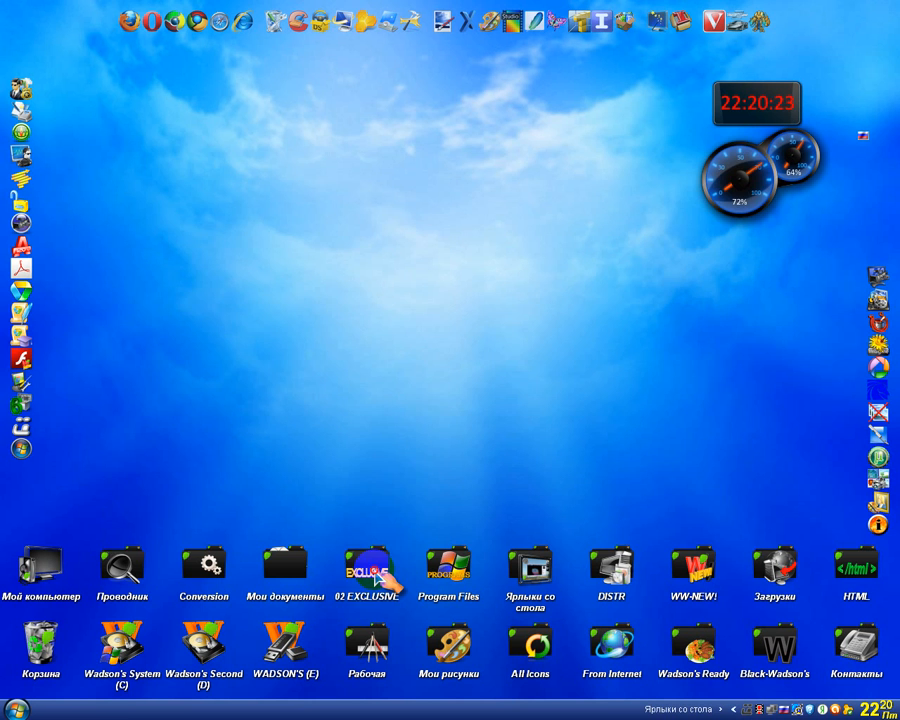
Step: Browse into 02 EXCLUSIVE > Blue Theme and select the Dancing flashes.jpg wallpaper
{"action": "double_click", "coordinate": [366, 568]}
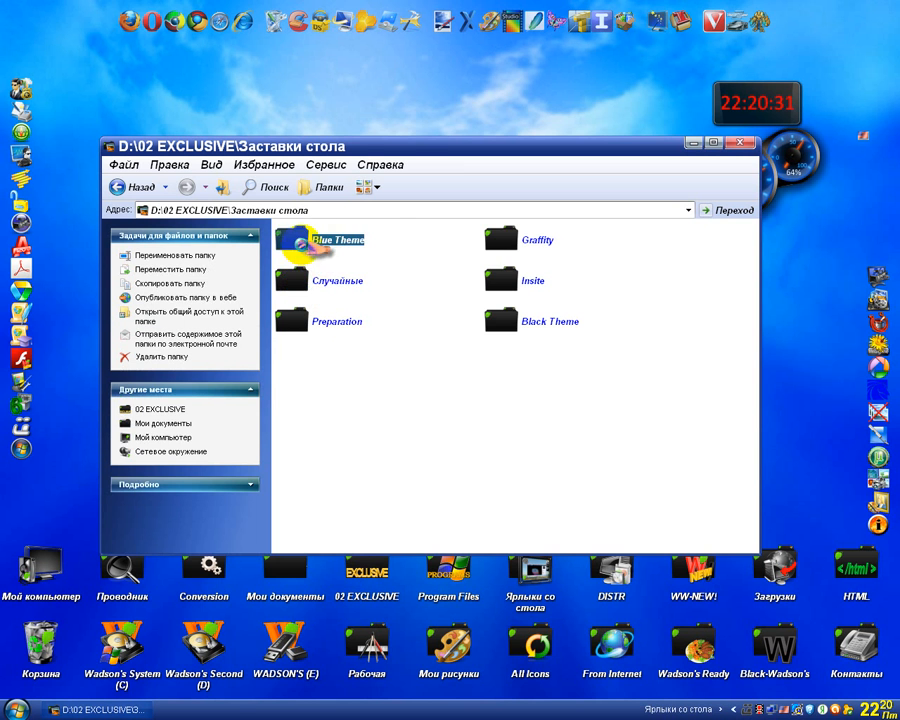
{"action": "double_click", "coordinate": [322, 240]}
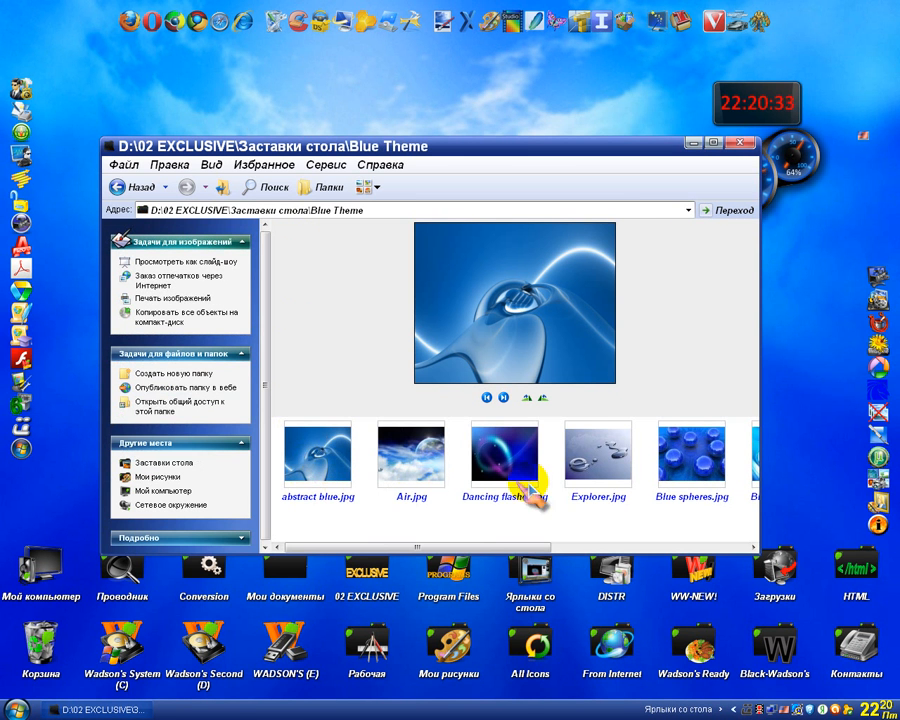
{"action": "left_click", "coordinate": [504, 456]}
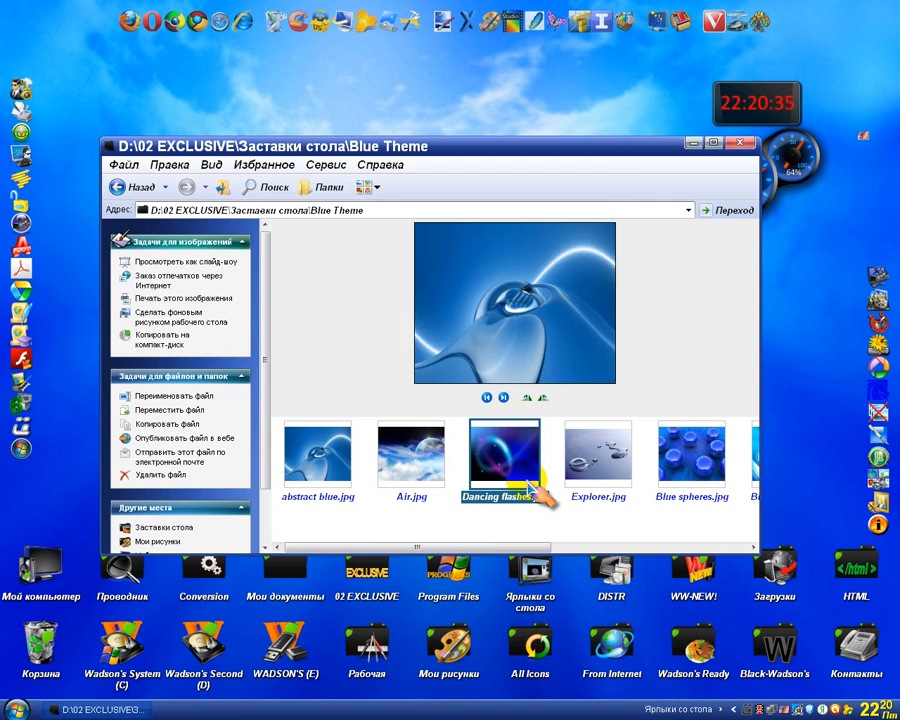
Step: Preview Dancing flashes.jpg full-screen in Picasa, then close the viewer and Explorer
{"action": "double_click", "coordinate": [504, 454]}
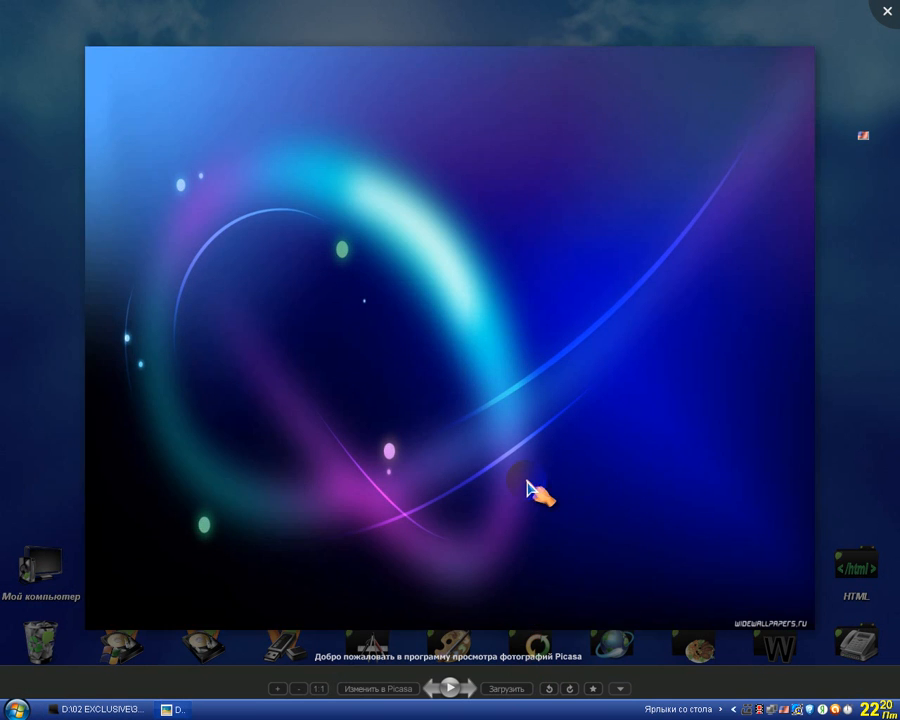
{"action": "left_click", "coordinate": [886, 12]}
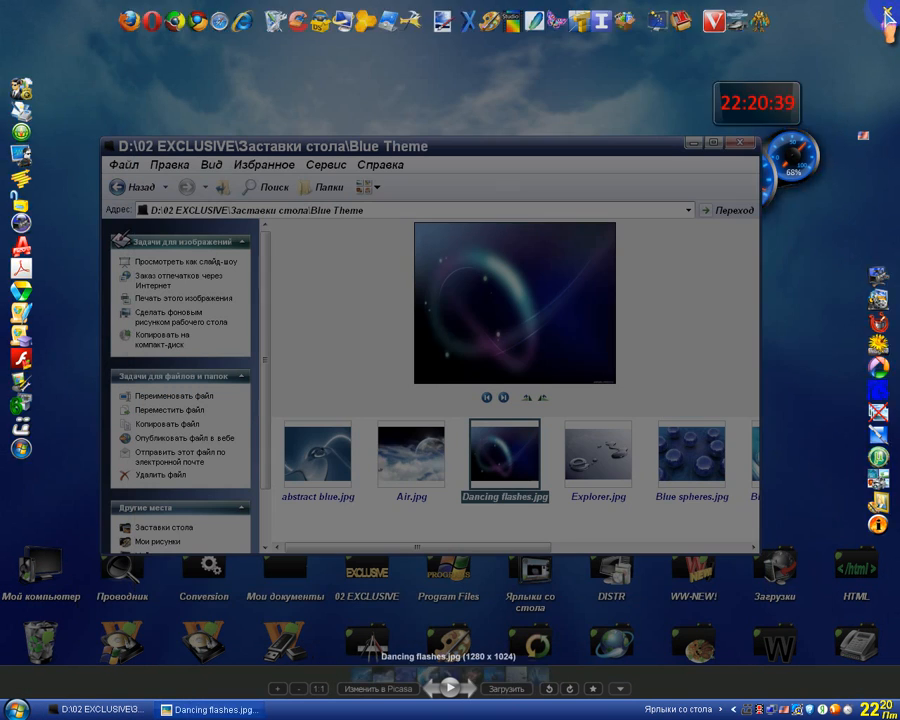
{"action": "left_click", "coordinate": [740, 142]}
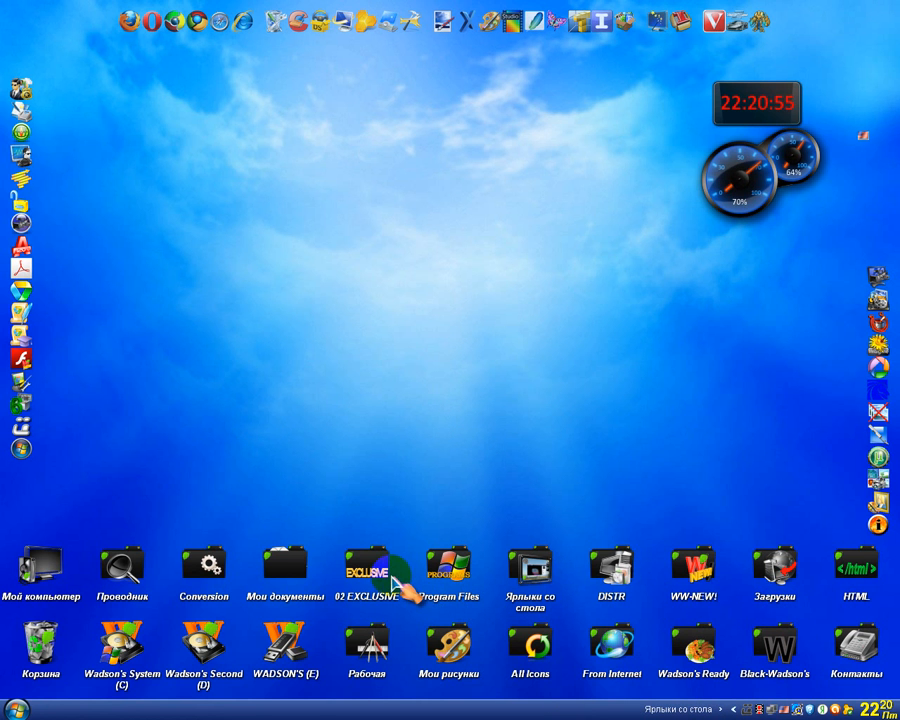
{"action": "double_click", "coordinate": [368, 564]}
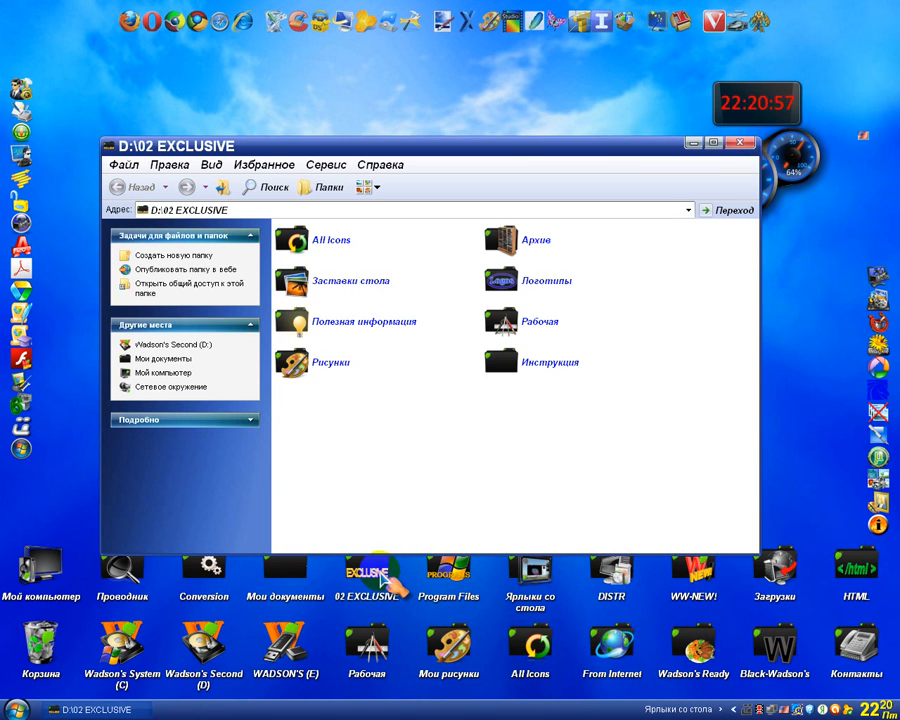
{"action": "mouse_move", "coordinate": [564, 322]}
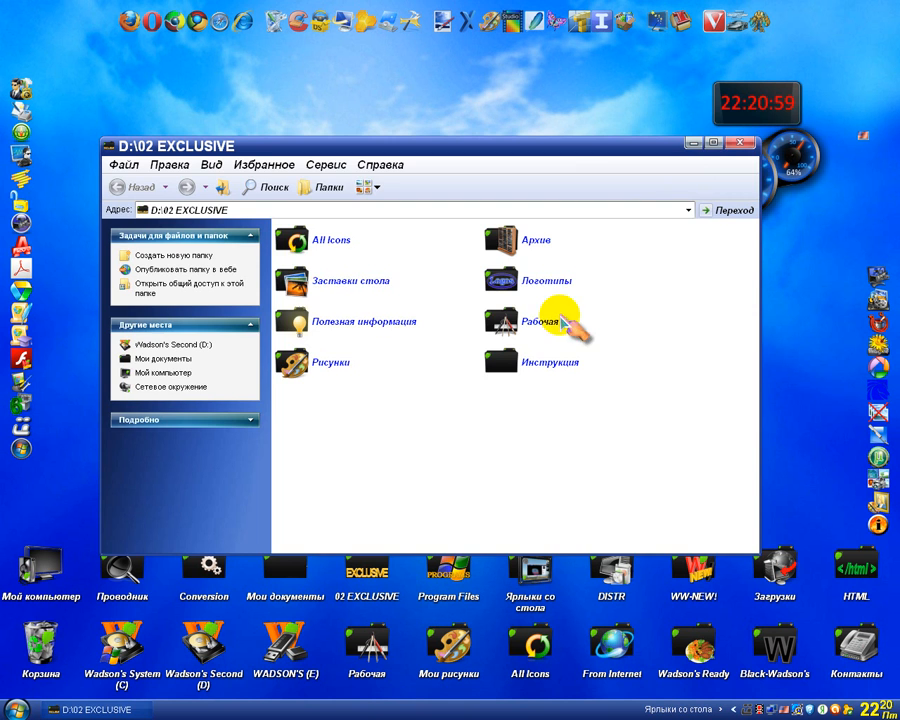
{"action": "left_click", "coordinate": [742, 144]}
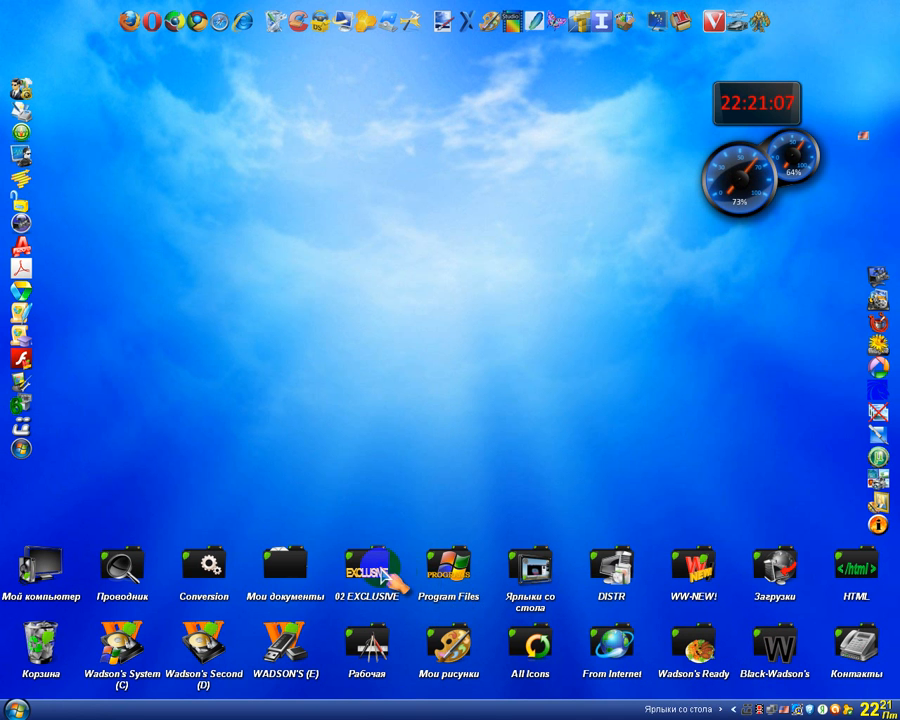
{"action": "double_click", "coordinate": [368, 564]}
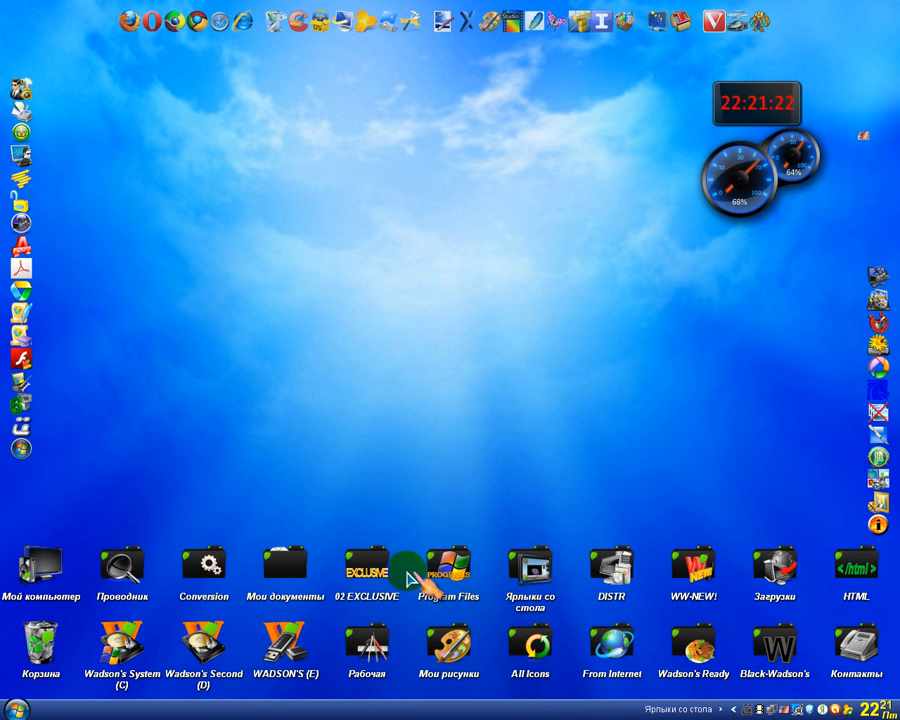
{"action": "double_click", "coordinate": [368, 564]}
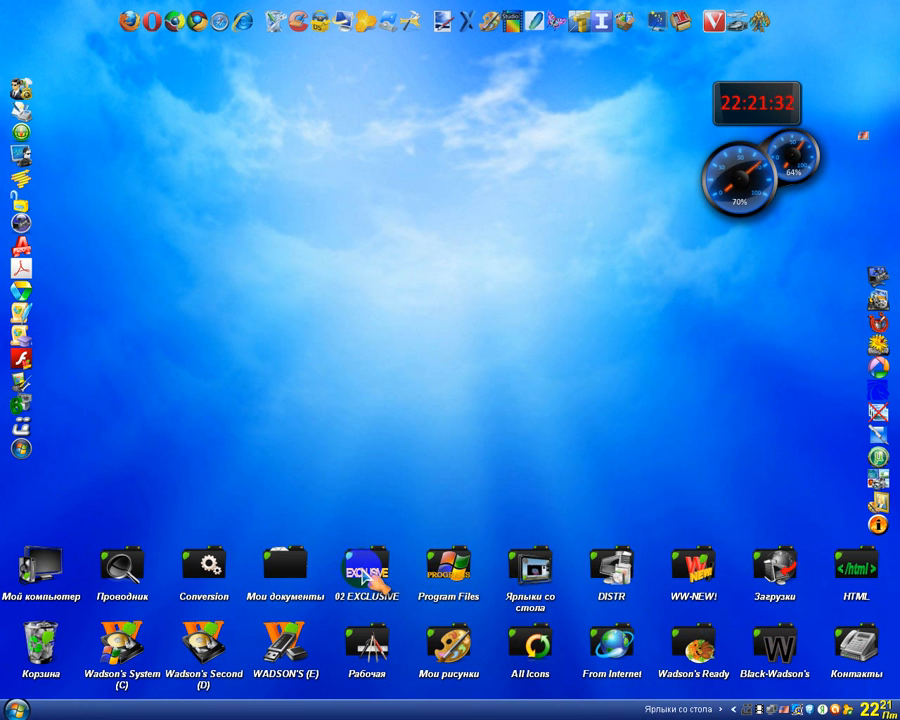
{"action": "double_click", "coordinate": [366, 568]}
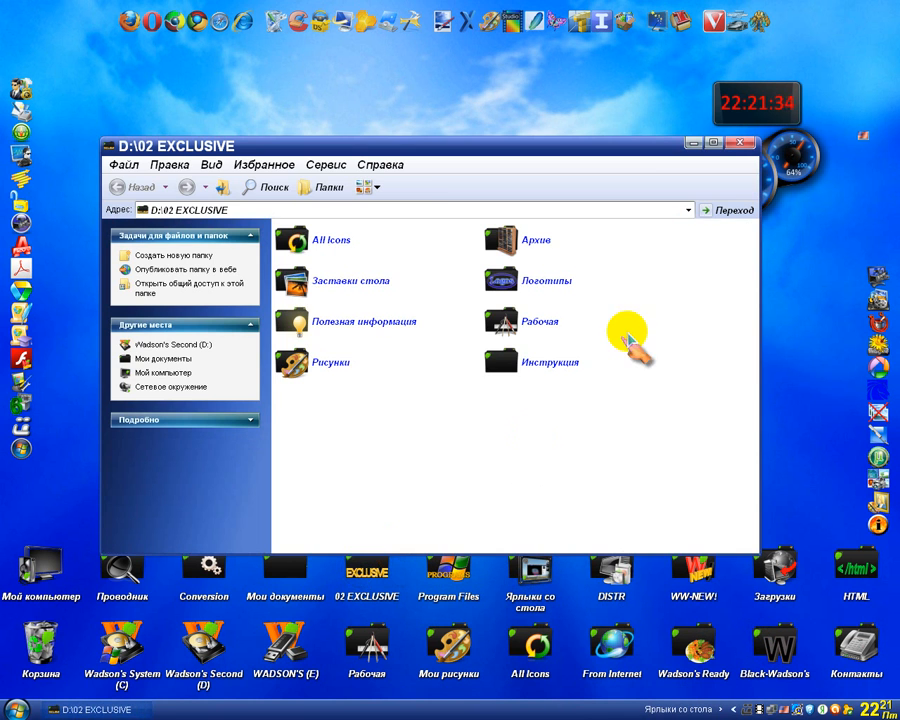
{"action": "left_click", "coordinate": [744, 144]}
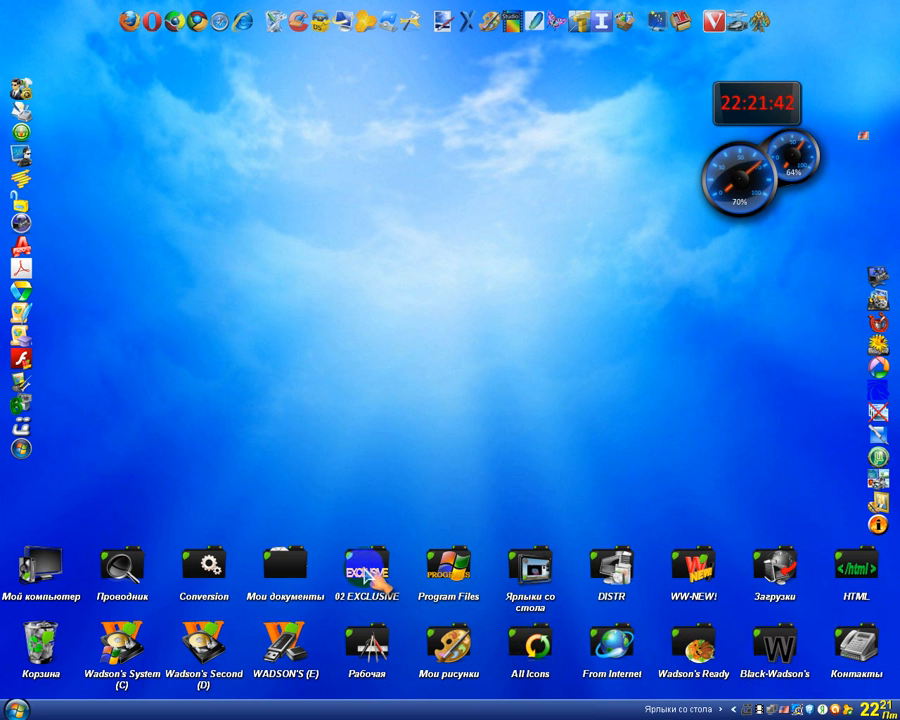
{"action": "double_click", "coordinate": [366, 566]}
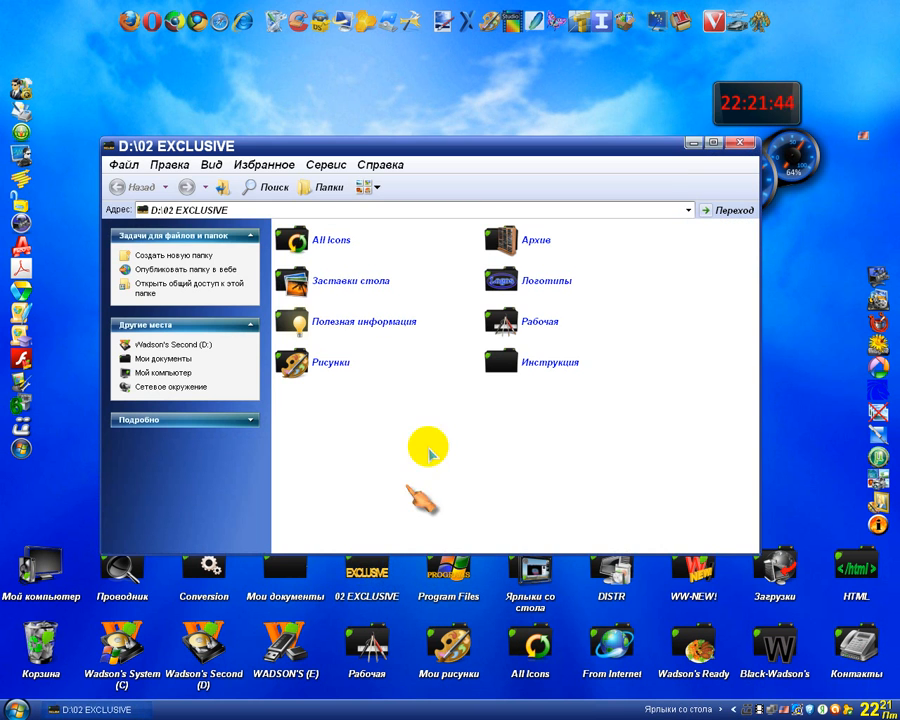
{"action": "left_click", "coordinate": [744, 144]}
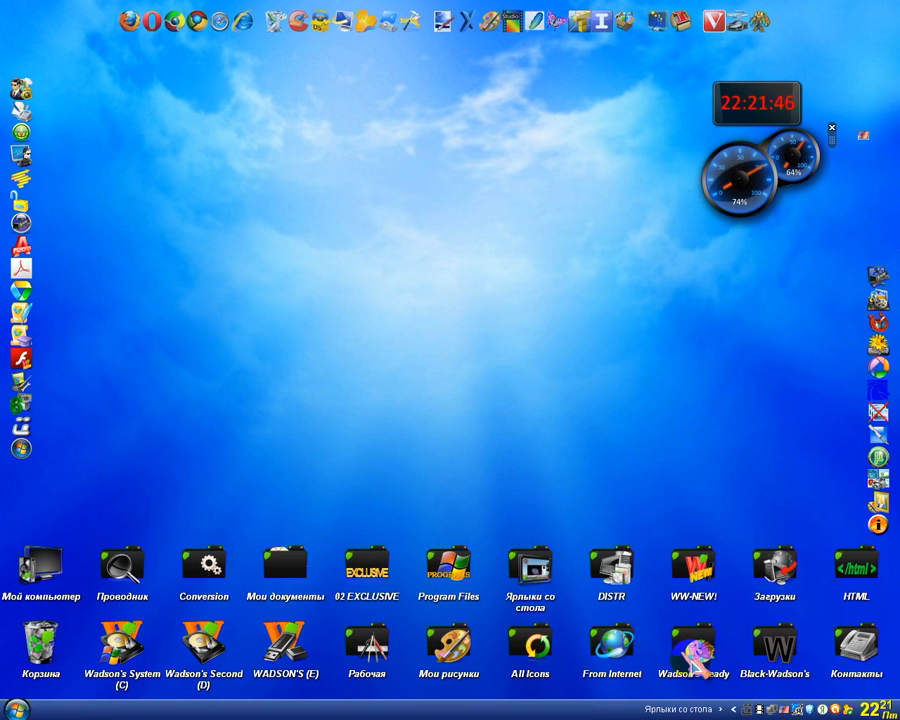